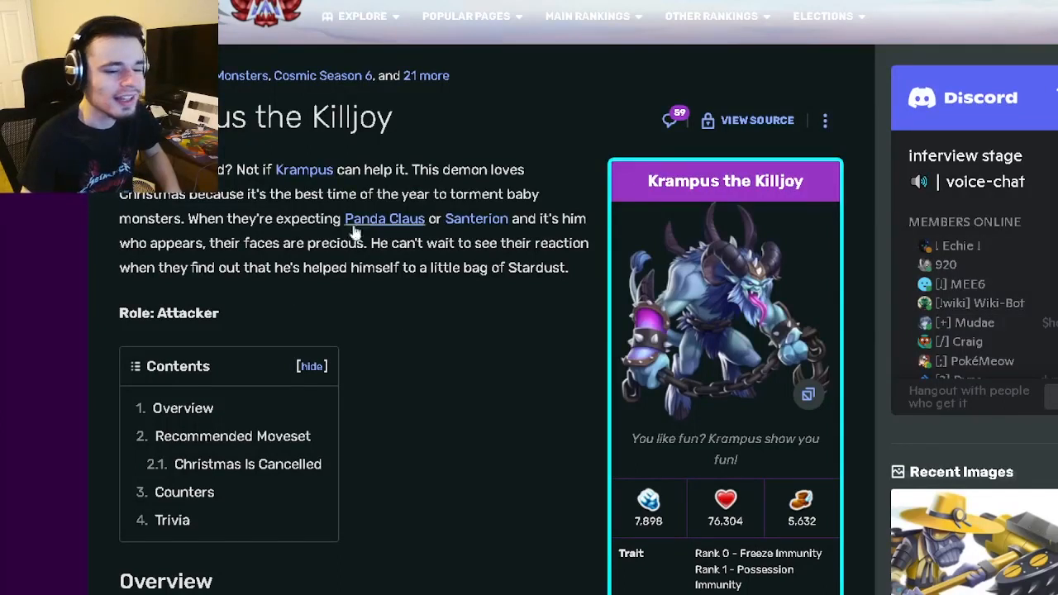
Step: Read Krampus's overview, highlighting the Attacker role, and scroll into the trait box
double_click(240, 118)
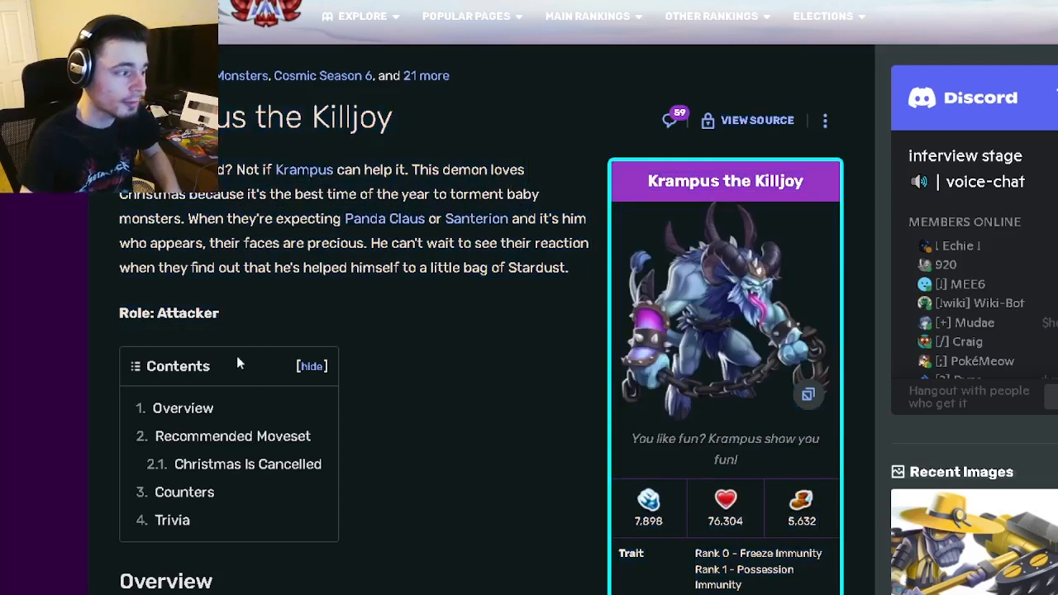
mouse_move(424, 225)
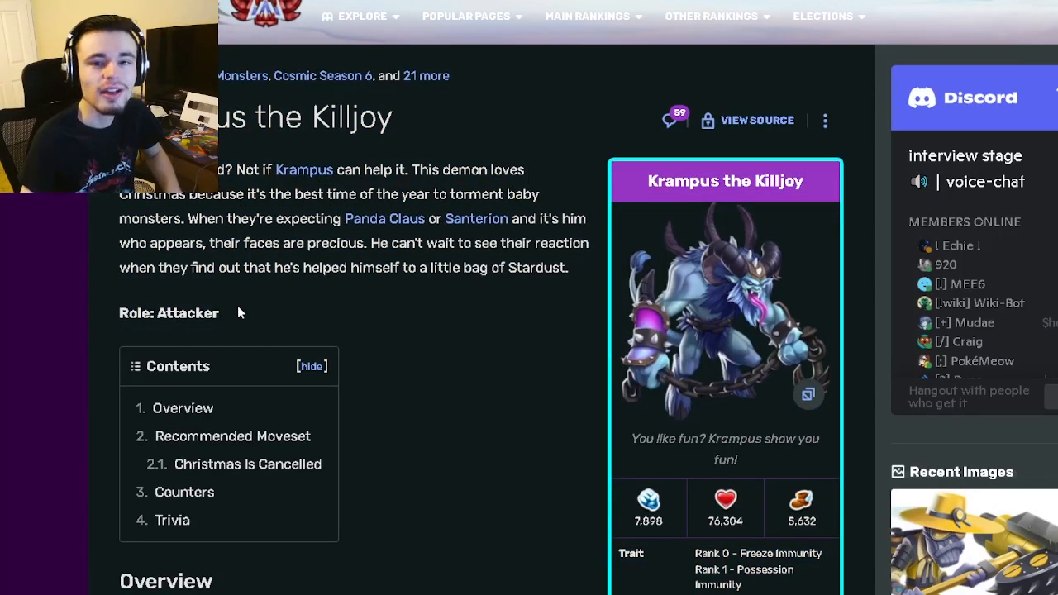
double_click(169, 313)
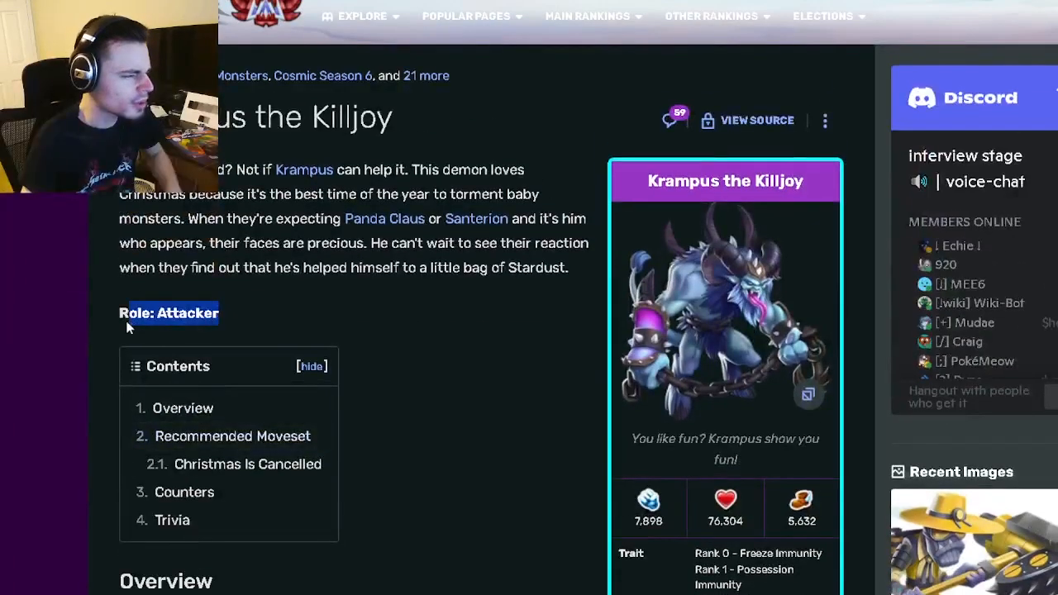
scroll("down", 3)
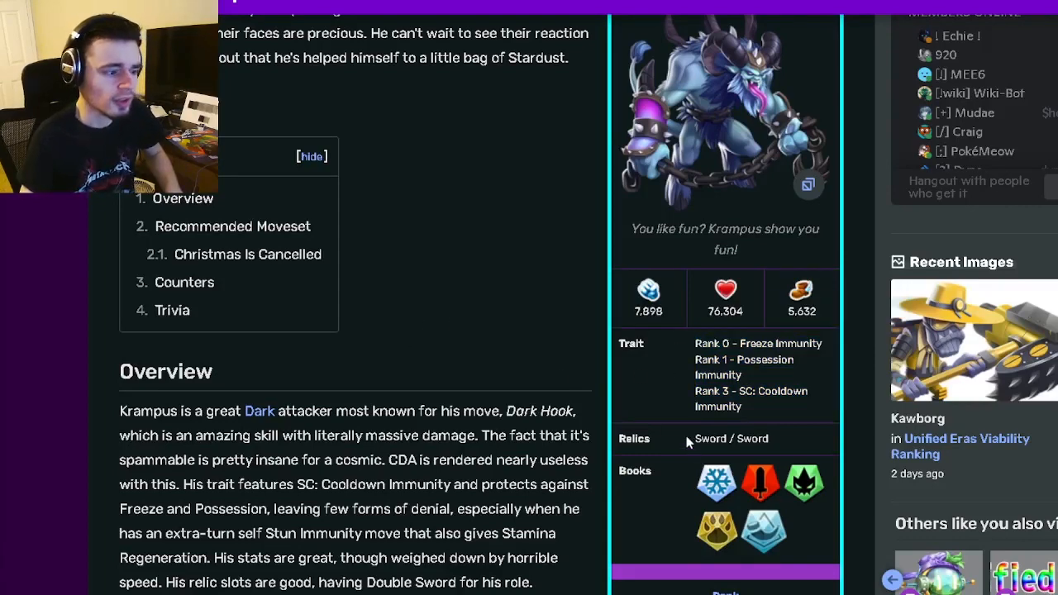
scroll("down", 3)
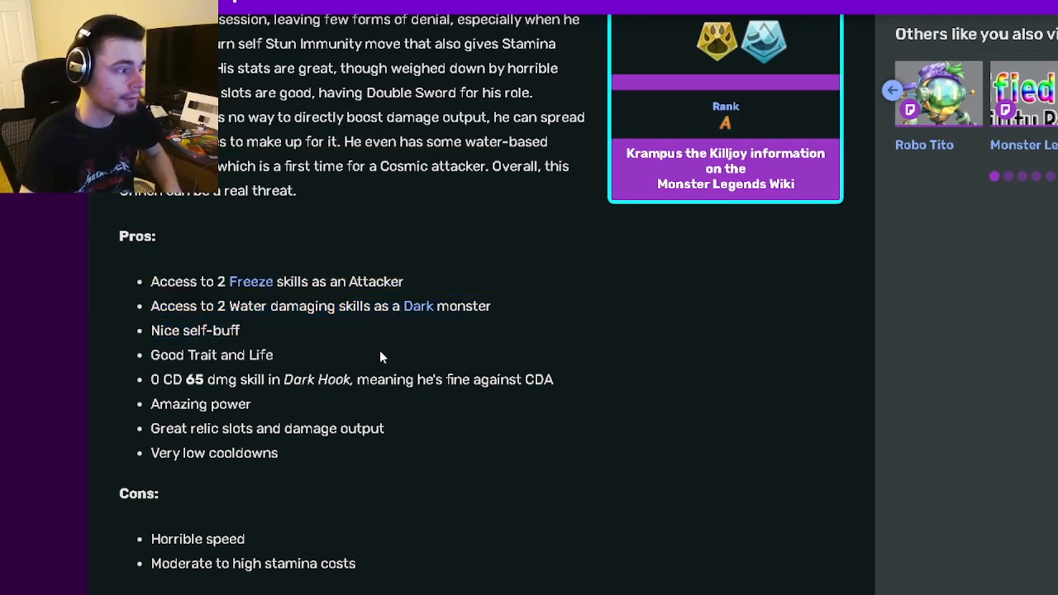
Step: Scroll back and forth through the Pros and Cons lists down to Recommended Moveset
scroll("up", 3)
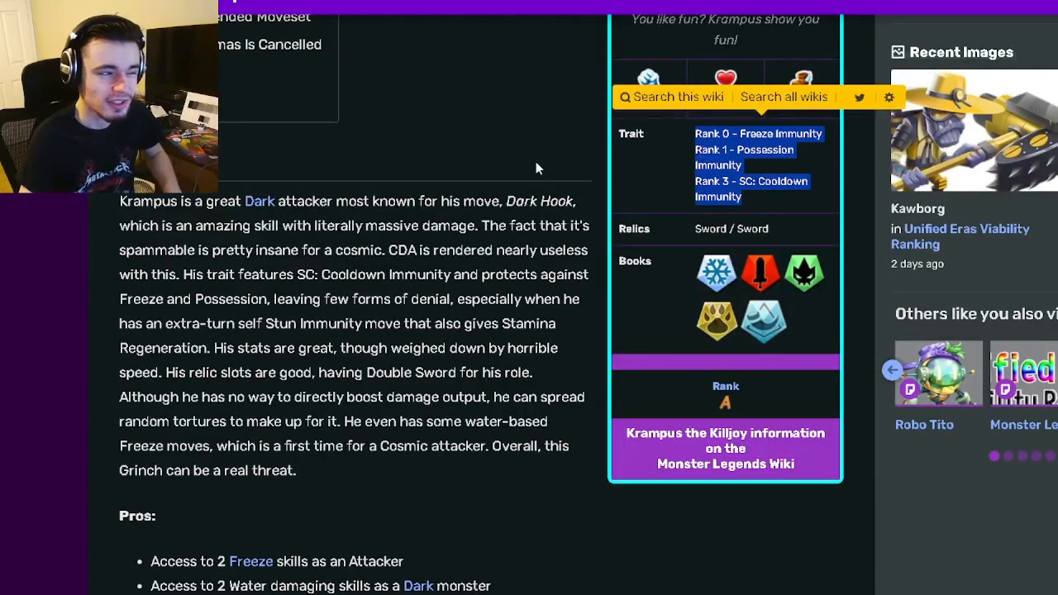
scroll("down", 3)
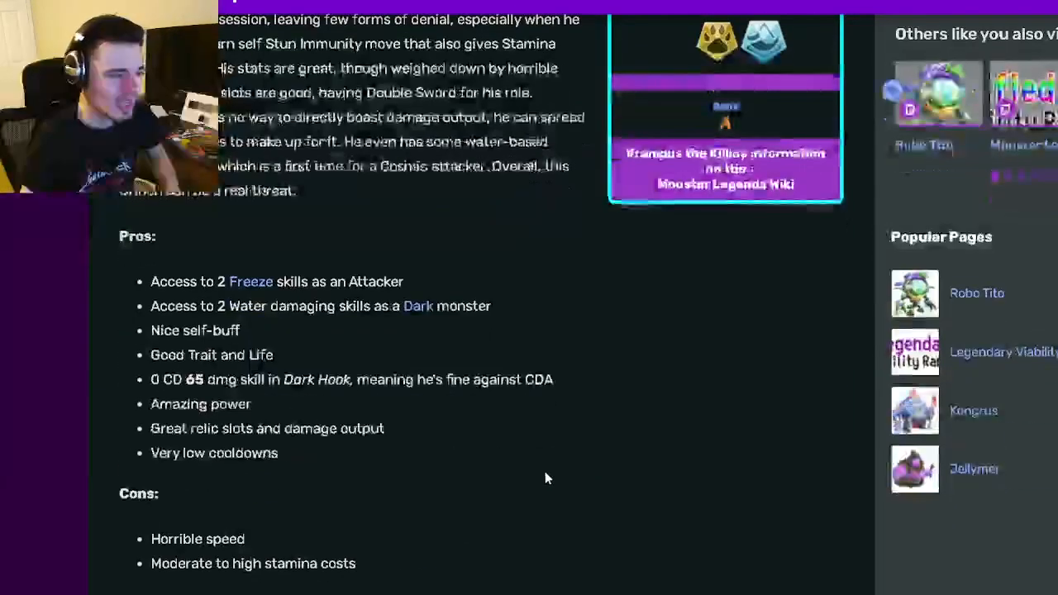
scroll("down", 3)
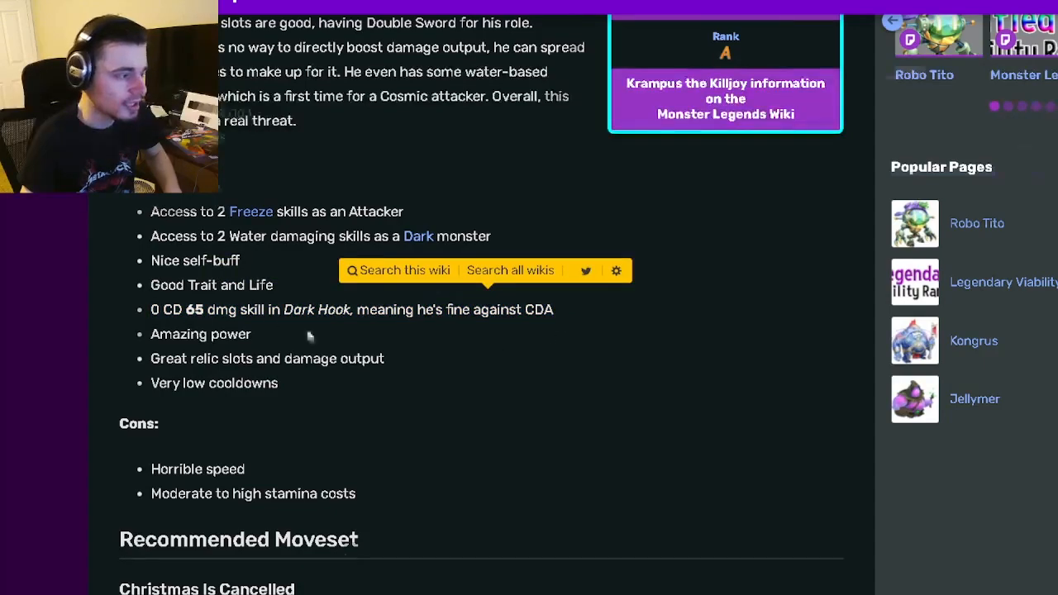
scroll("up", 3)
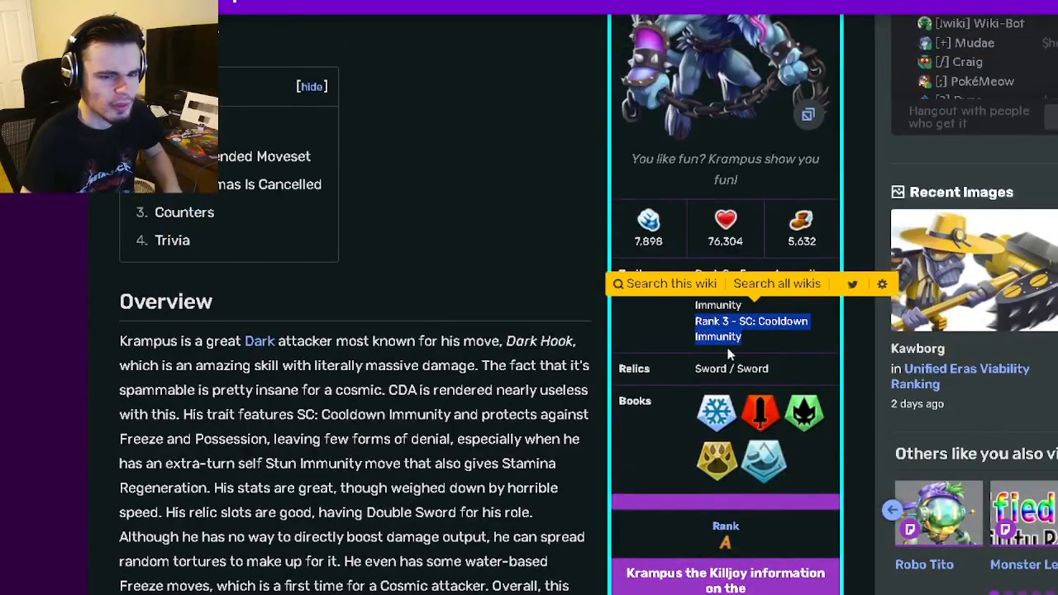
scroll("down", 3)
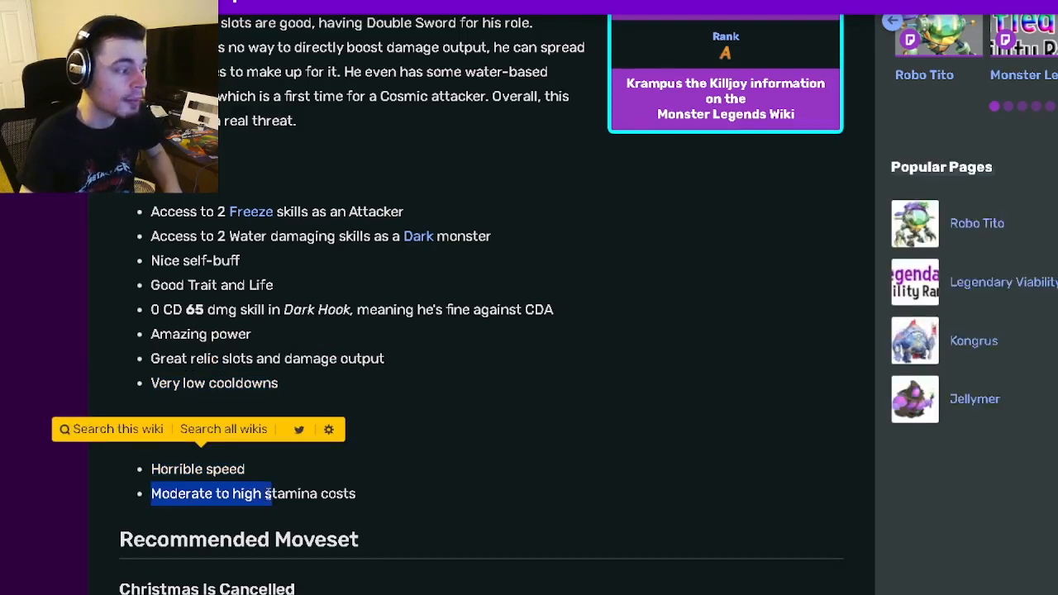
scroll("down", 3)
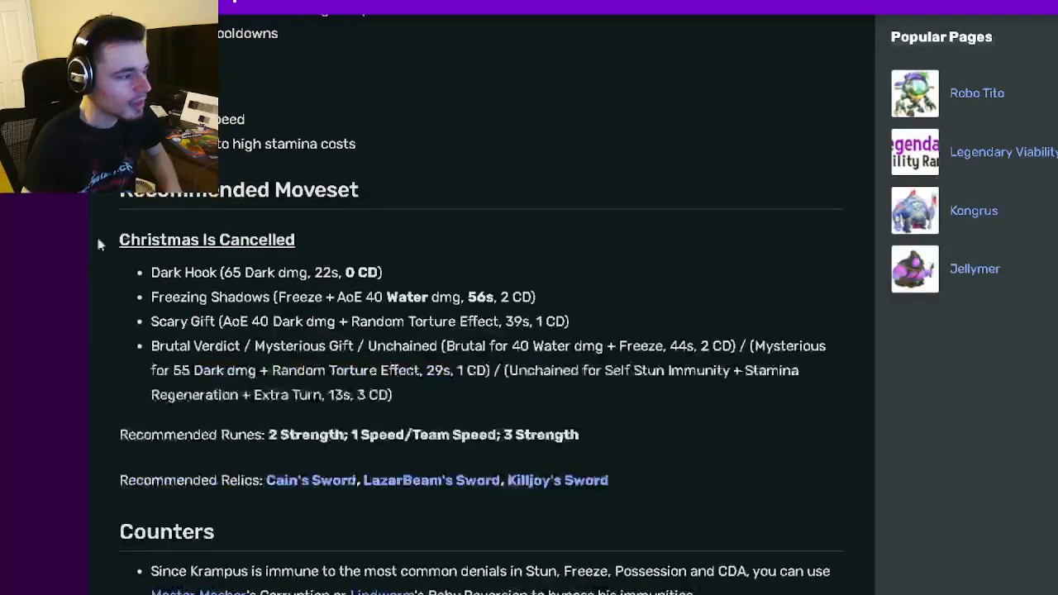
Step: Highlight the Christmas Is Cancelled moveset, runes and relics lines, then scroll up toward the top
double_click(183, 273)
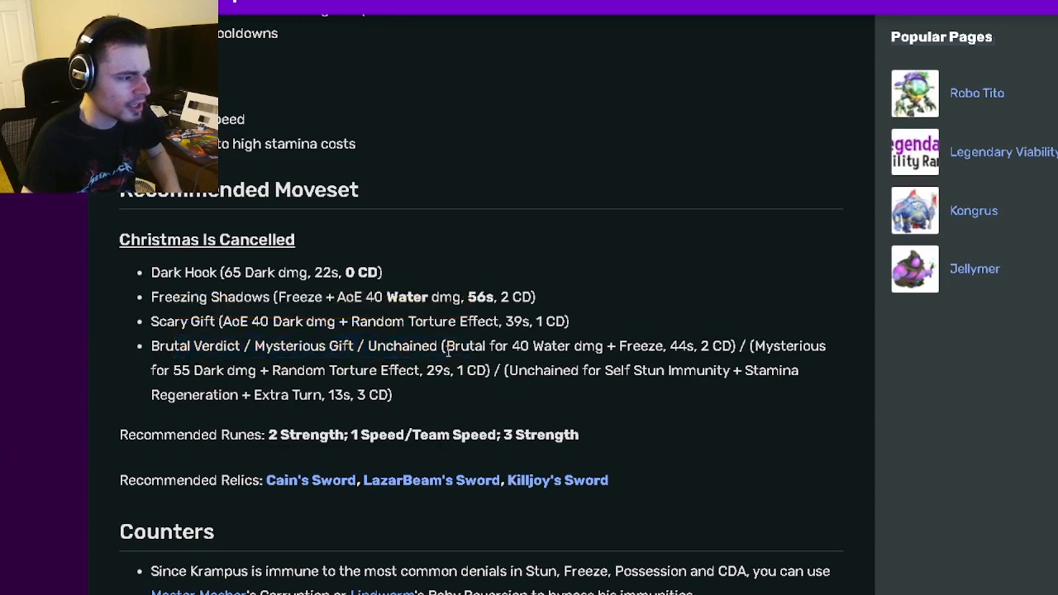
double_click(552, 346)
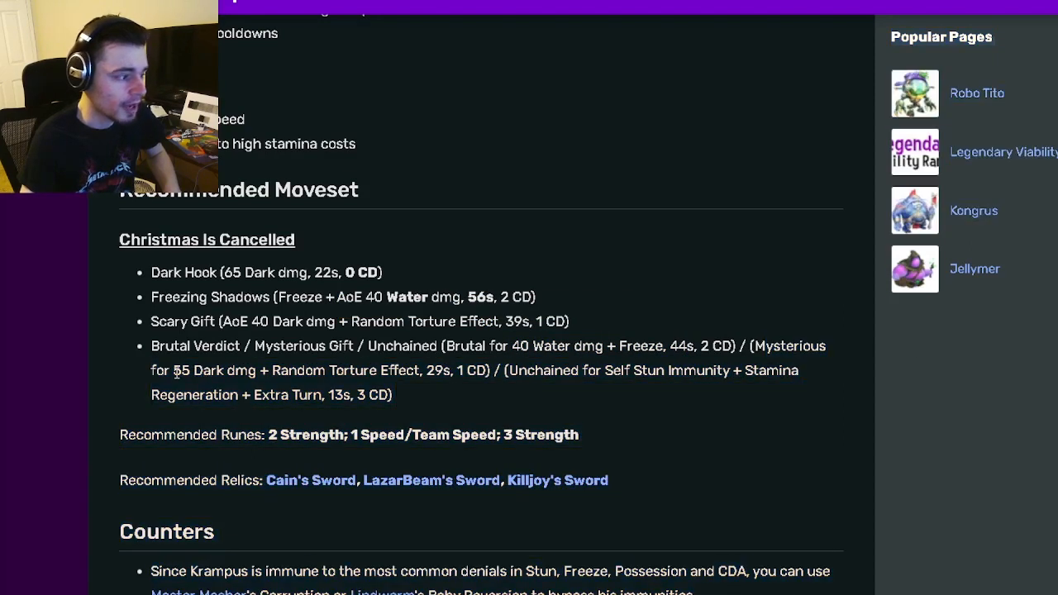
double_click(339, 370)
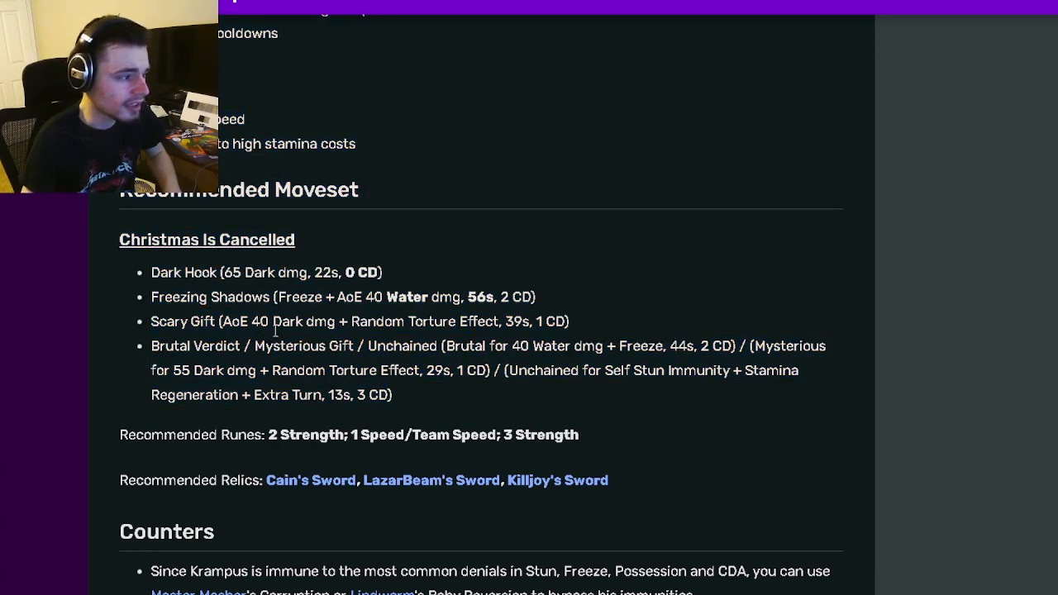
mouse_move(390, 315)
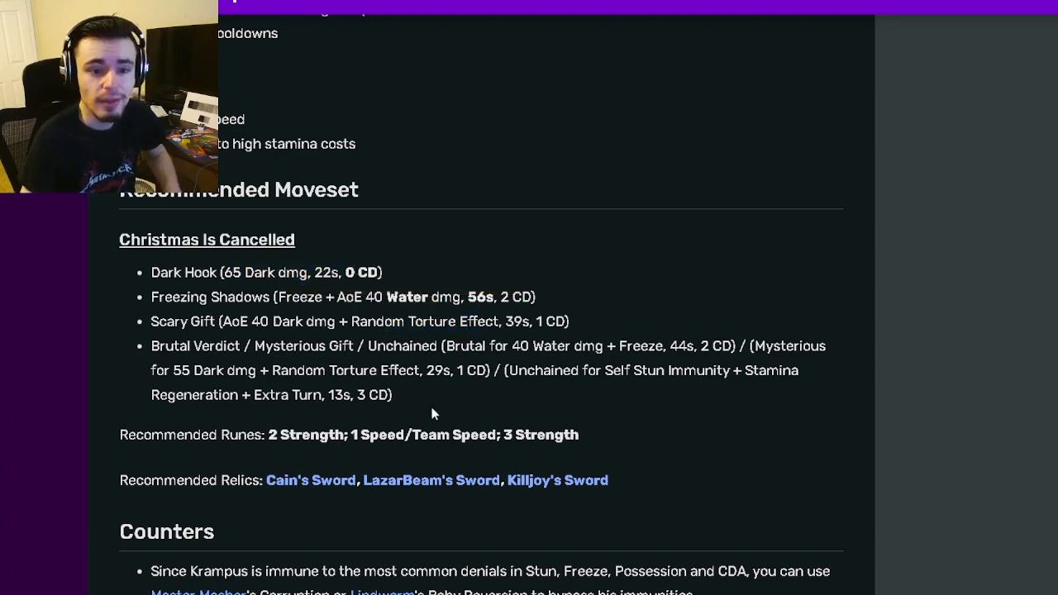
scroll("up", 3)
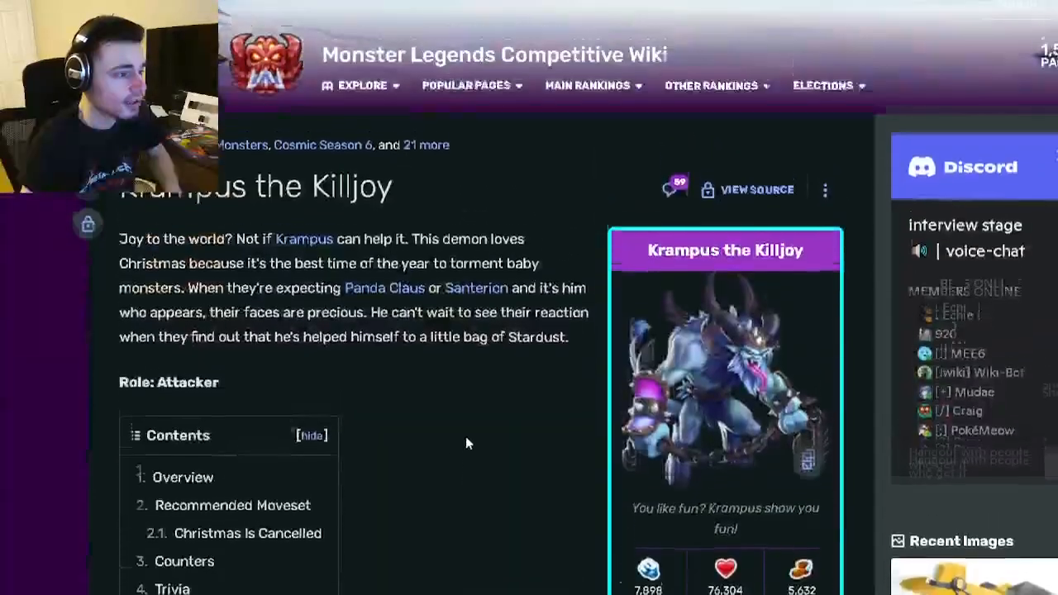